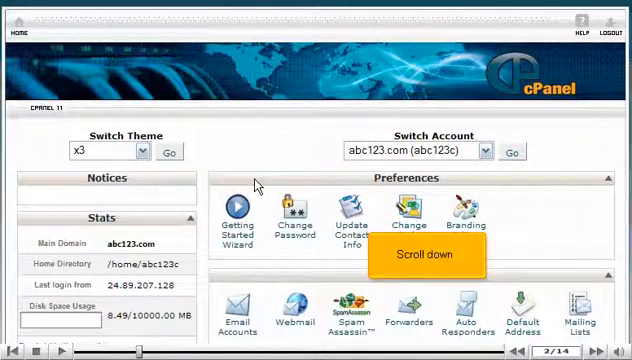
# Scroll the cPanel home page and open Parked Domains from the Domains section
pyautogui.scroll(-3)
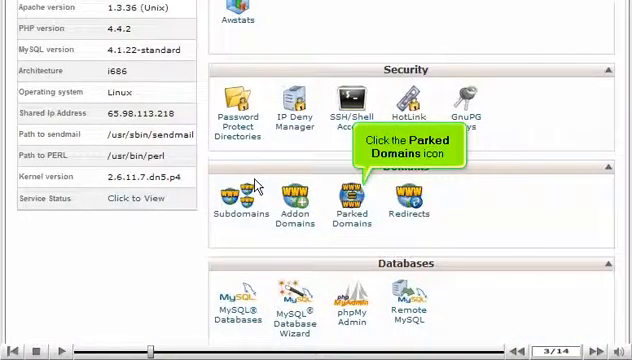
pyautogui.click(352, 196)
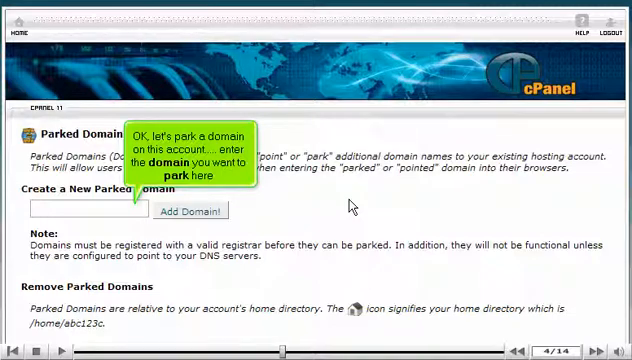
# Park the domain demo1234.com and return to the Parked Domains page
pyautogui.write('dem')
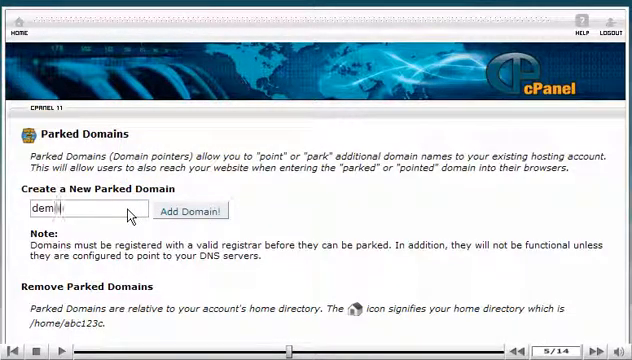
pyautogui.write('o1234.com')
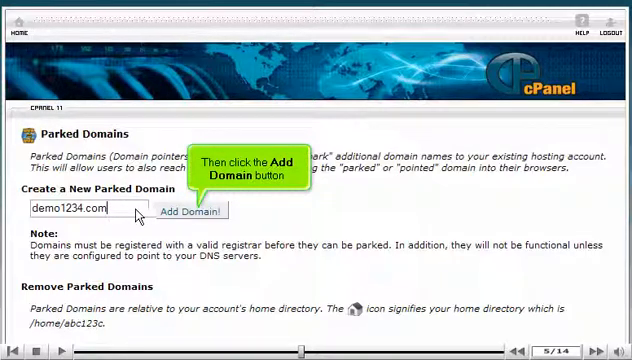
pyautogui.click(188, 211)
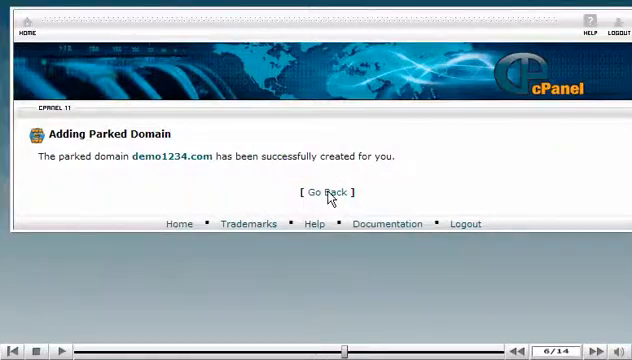
pyautogui.click(326, 192)
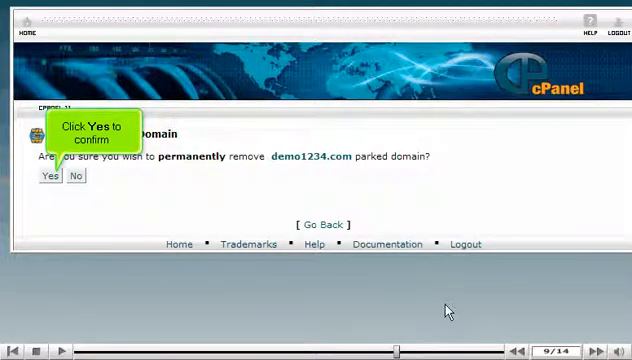
# Confirm permanent removal of demo1234.com and go back to the empty parked domains list
pyautogui.click(49, 176)
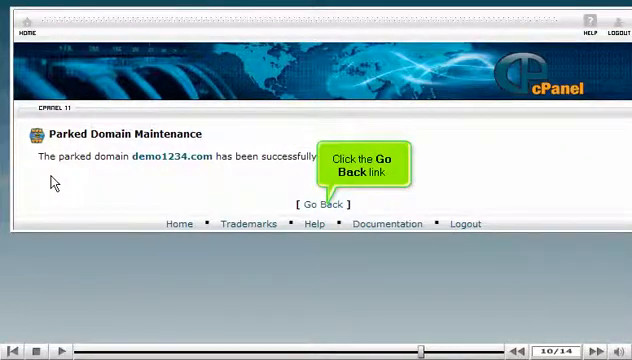
pyautogui.moveTo(240, 202)
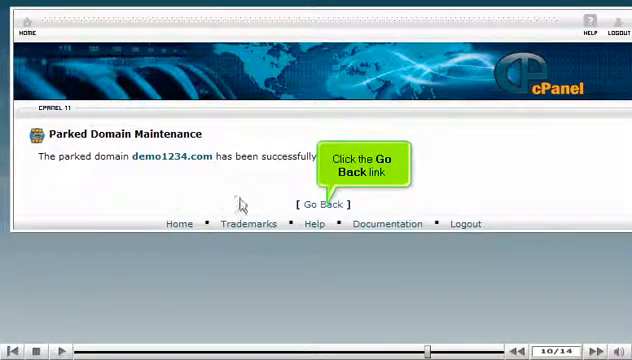
pyautogui.click(320, 202)
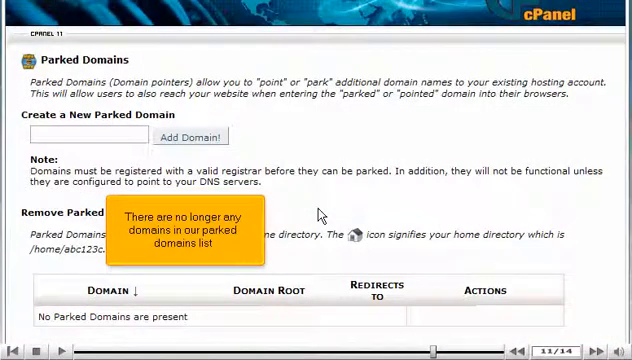